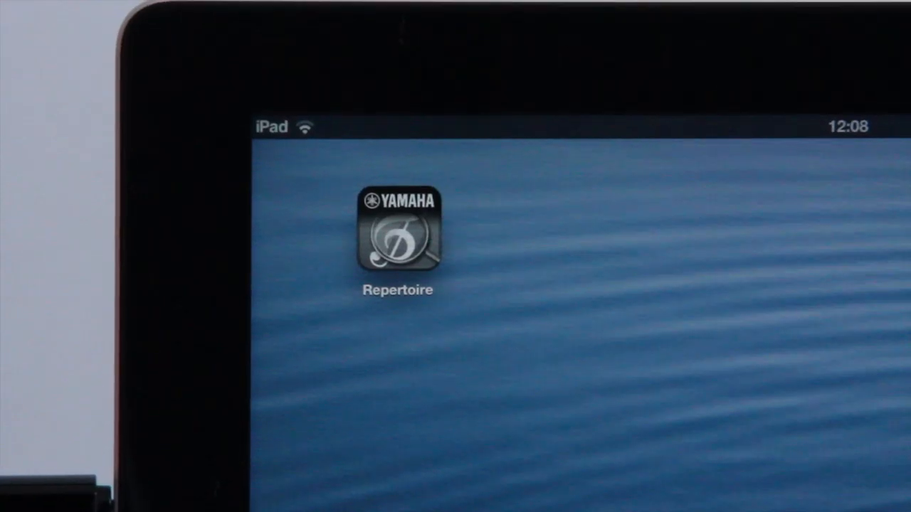
# - Launch Repertoire Finder and share the registration bank with other users
pyautogui.click(397, 238)
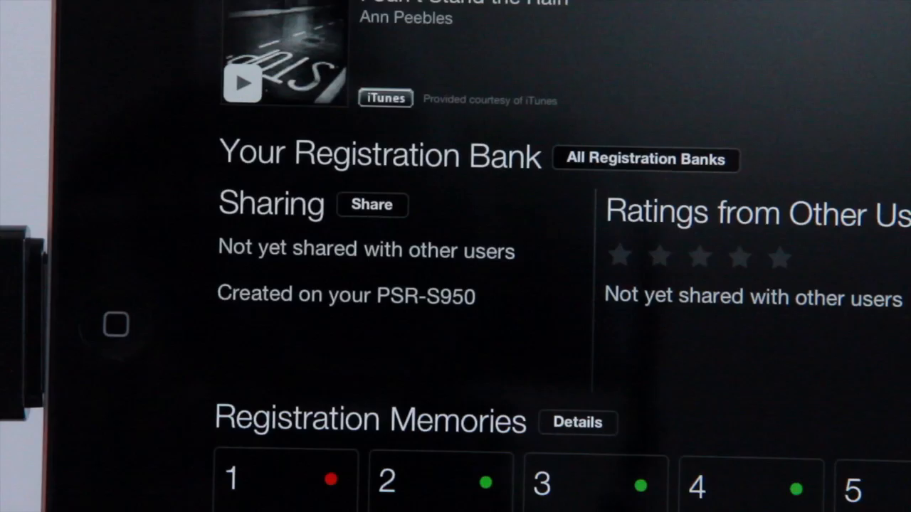
pyautogui.click(371, 205)
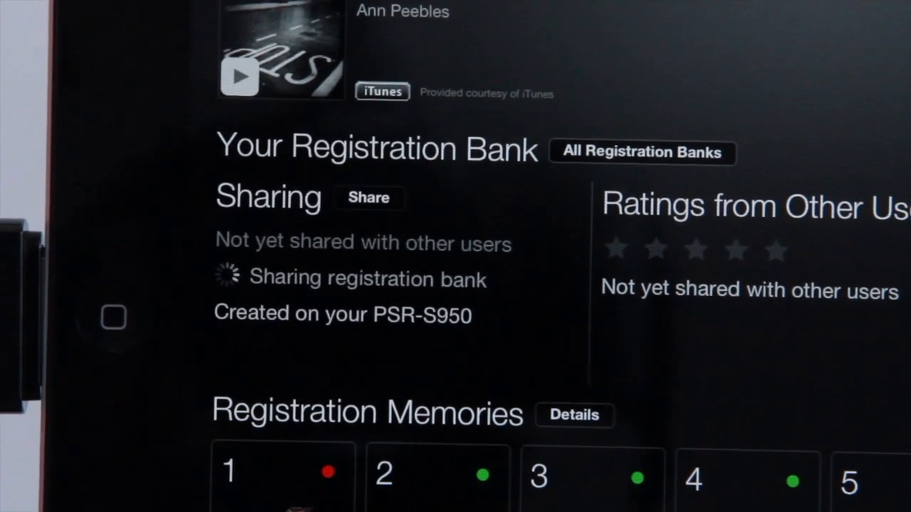
pyautogui.click(369, 197)
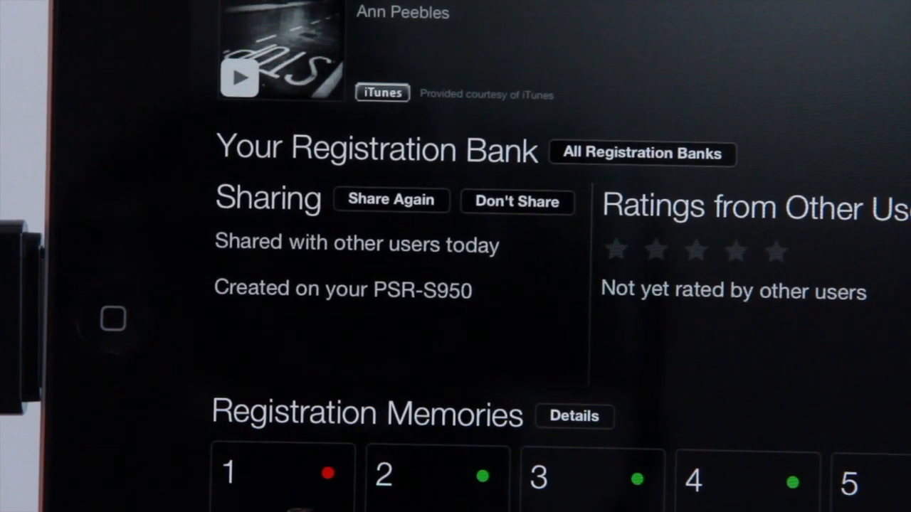